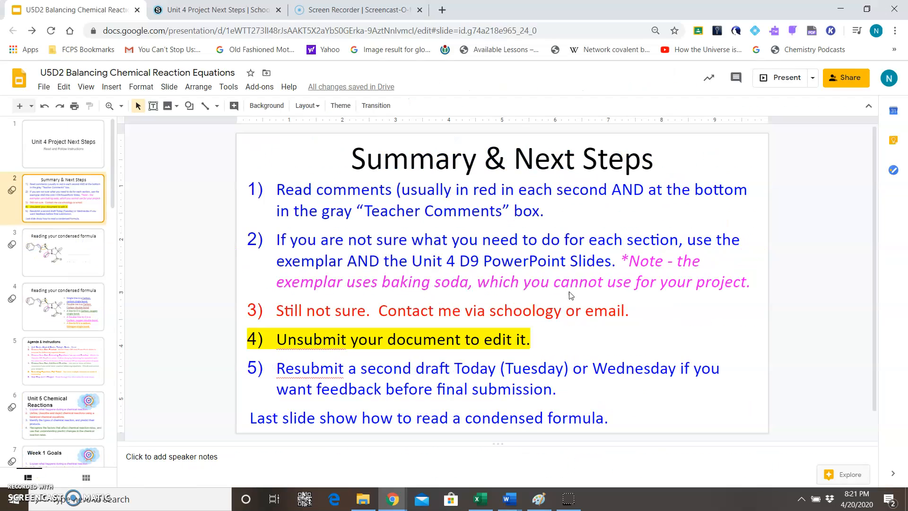
Open the exemplar Meet My Molecule PDF in Schoology and scroll to the baking soda bonds.
click(212, 9)
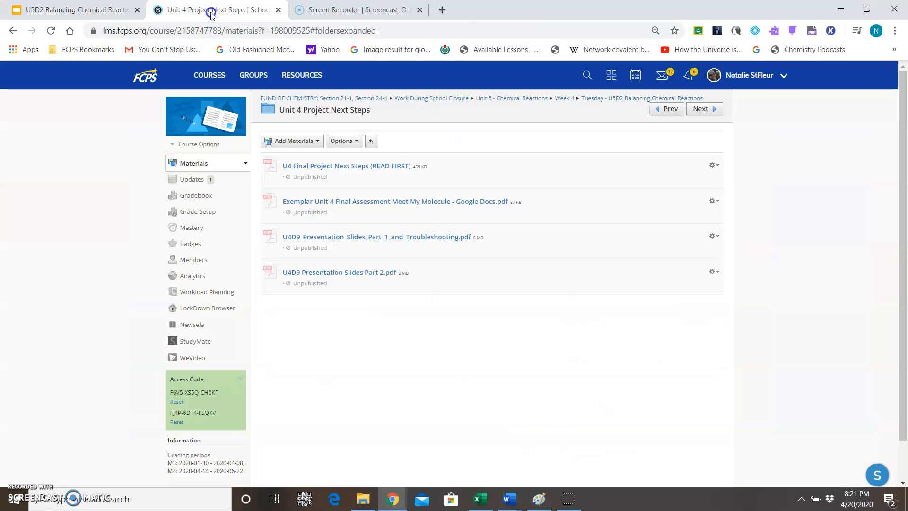
mouse_move(380, 201)
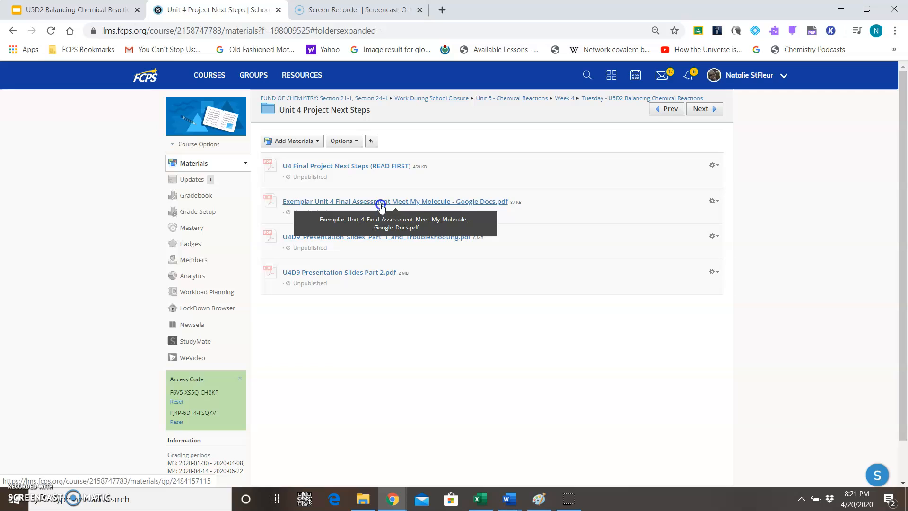
click(381, 201)
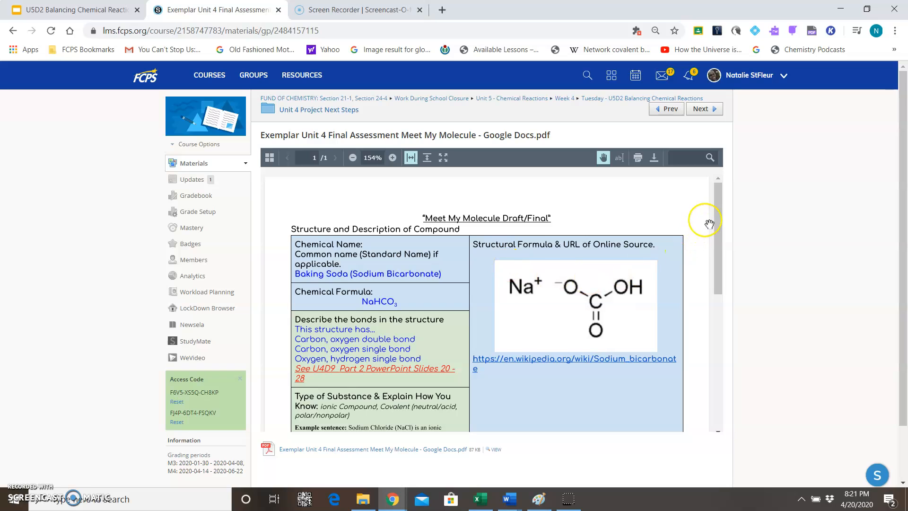
scroll(down, 3)
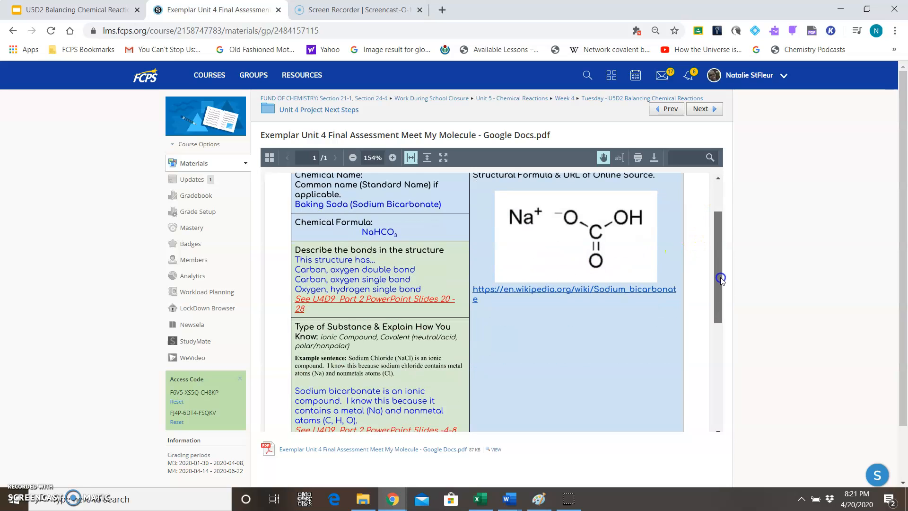
mouse_move(393, 197)
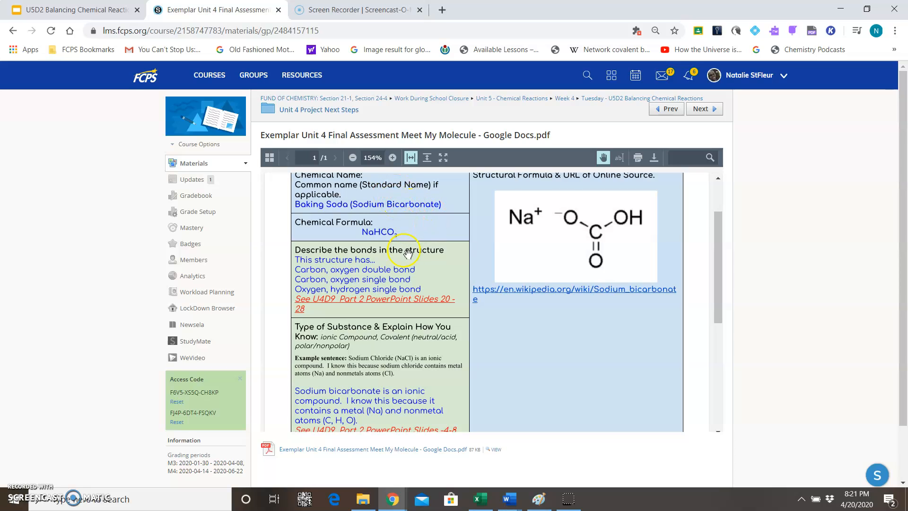
mouse_move(441, 274)
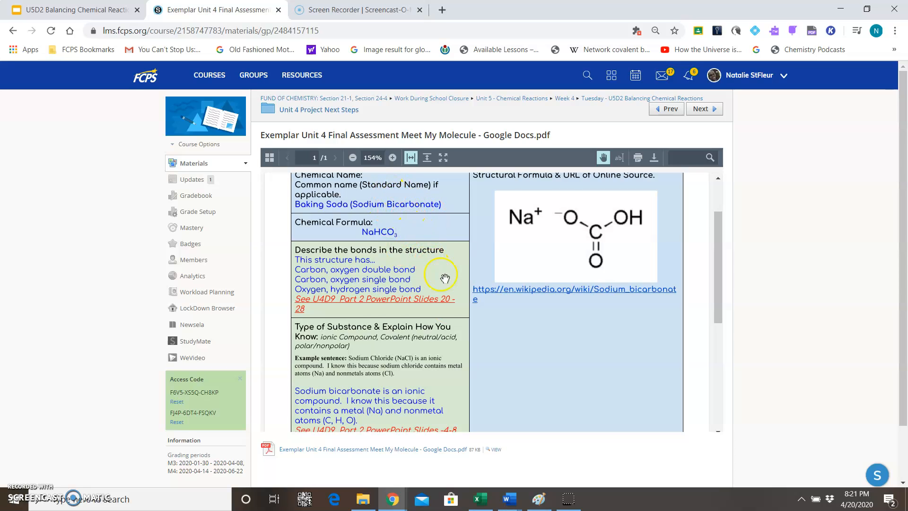
mouse_move(353, 309)
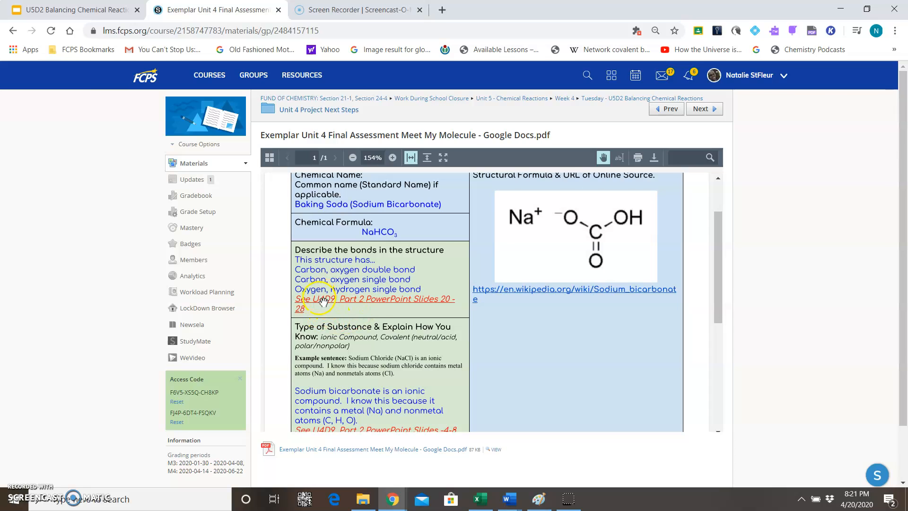
mouse_move(433, 298)
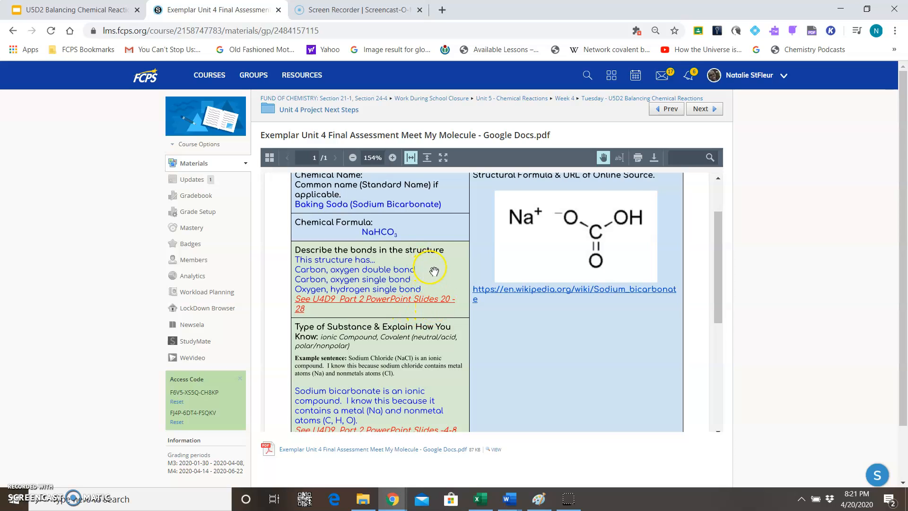
mouse_move(429, 305)
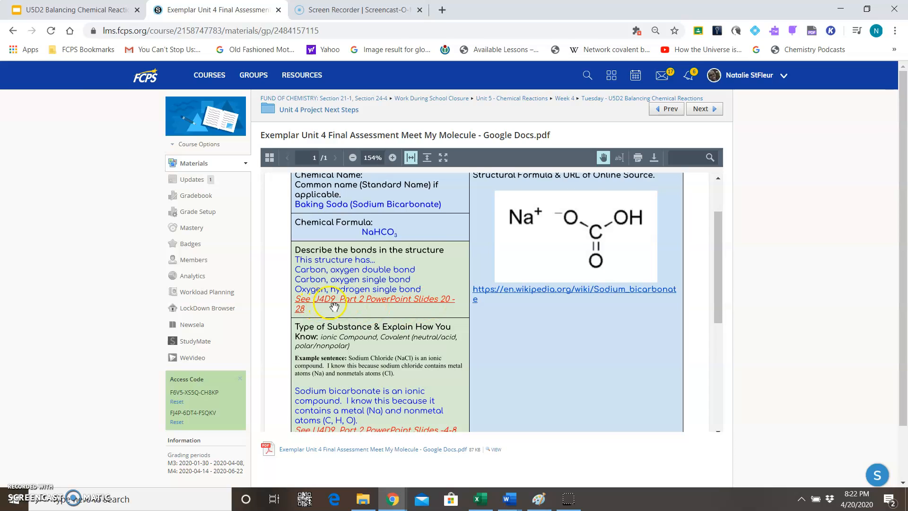
mouse_move(433, 307)
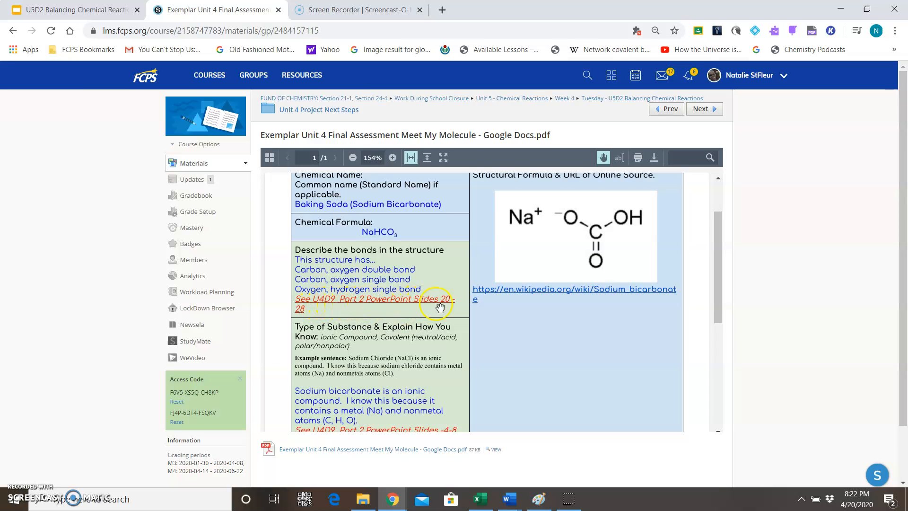
mouse_move(410, 222)
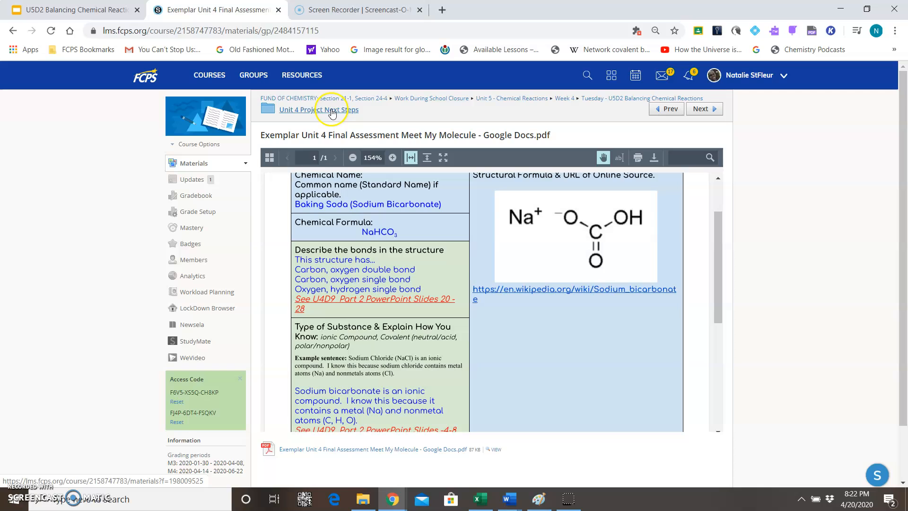
Open U4D9 Presentation Slides Part 2.pdf from Unit 4 Project Next Steps to view caffeine bond slides.
click(298, 110)
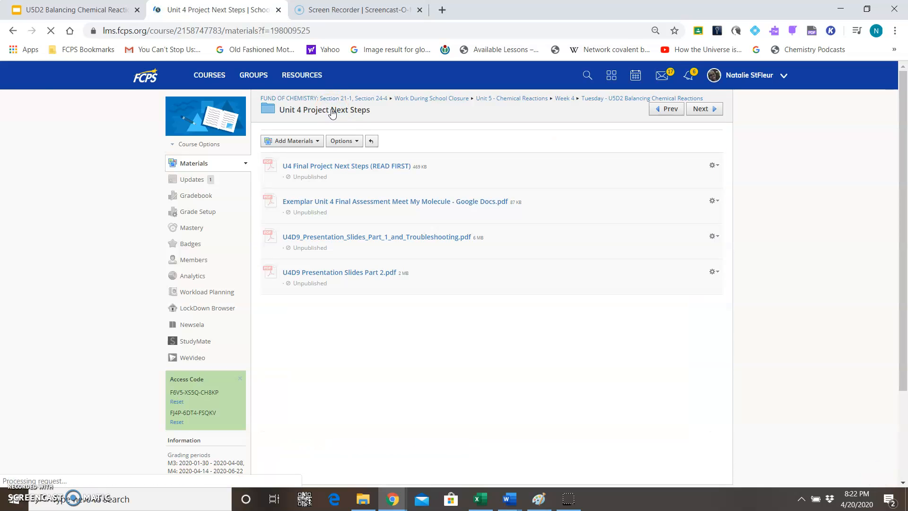
mouse_move(367, 273)
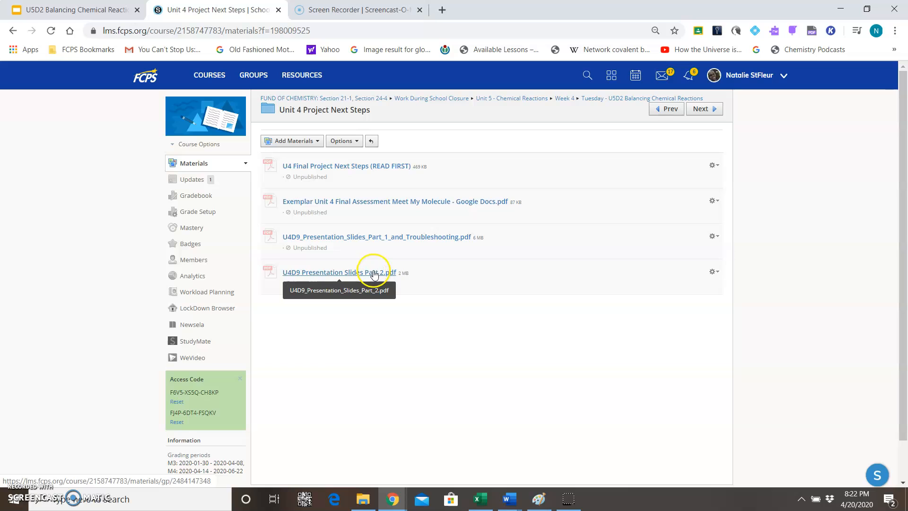
click(313, 272)
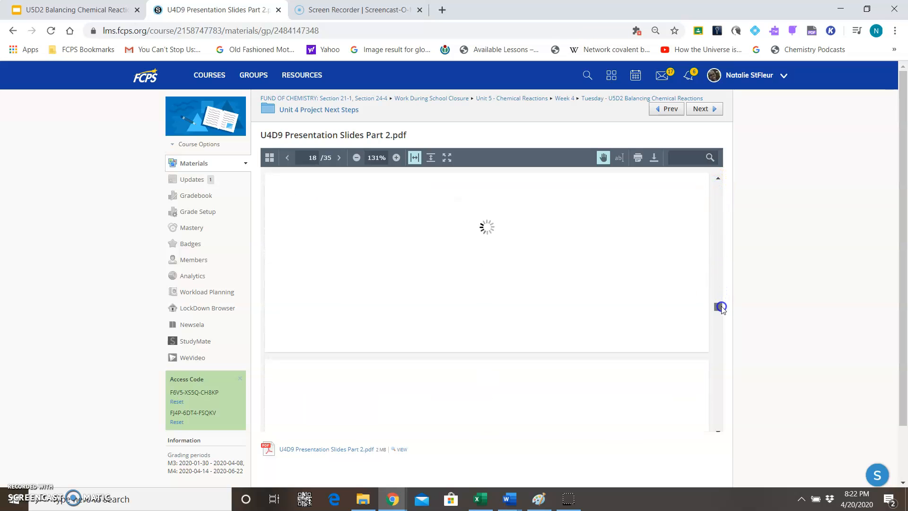
click(339, 157)
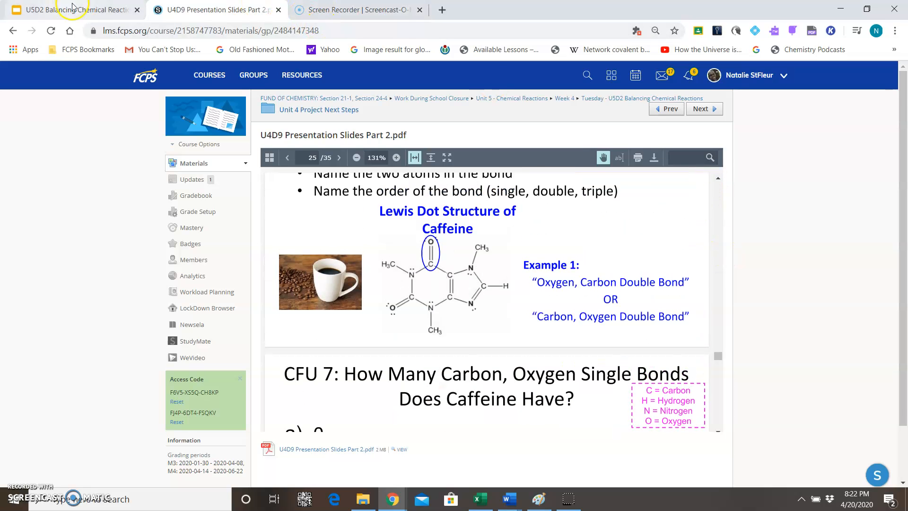
mouse_move(337, 116)
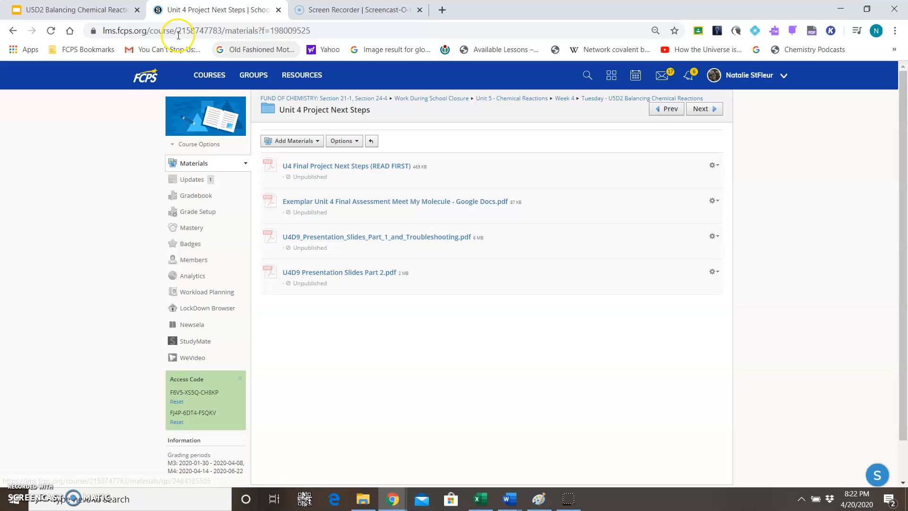
mouse_move(98, 12)
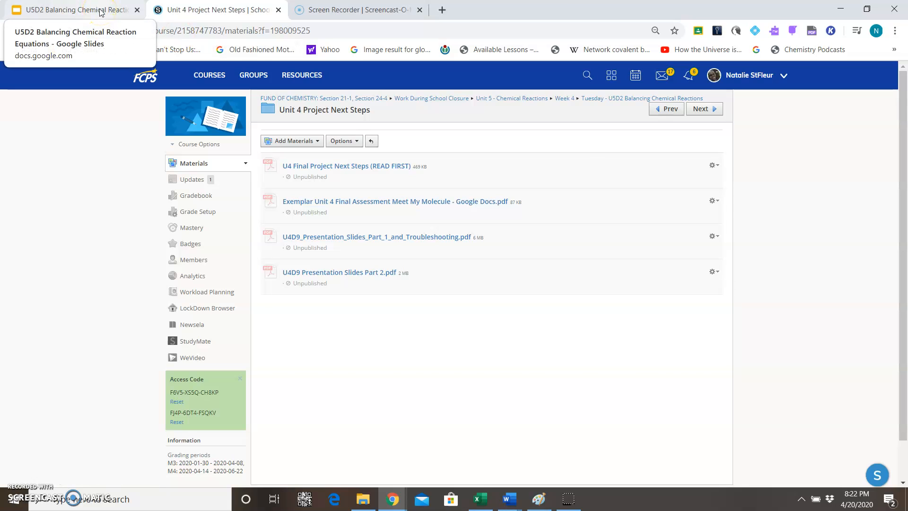
Present the Summary & Next Steps slide, then advance to 'Reading your condensed formula'.
click(75, 10)
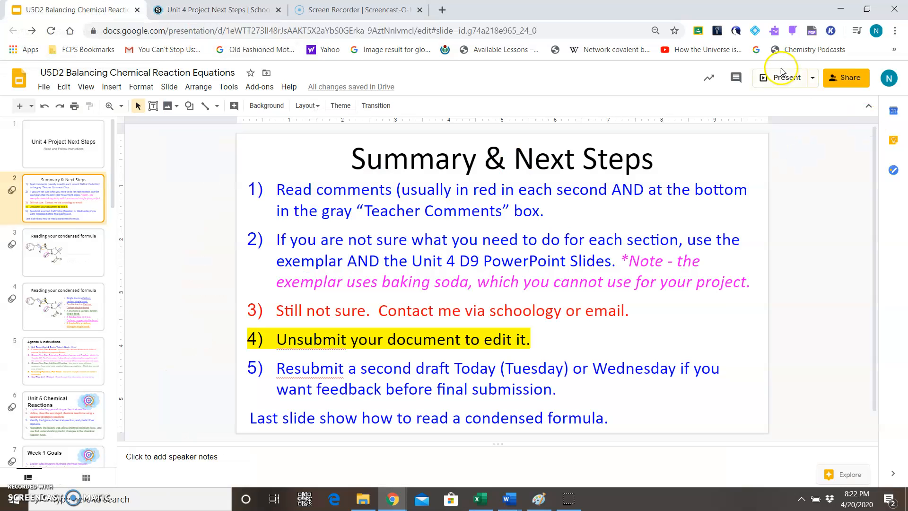
click(781, 77)
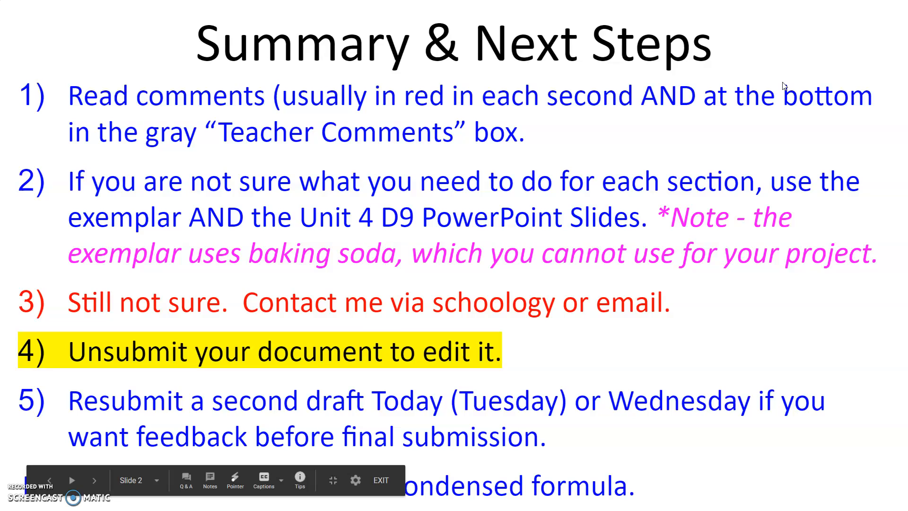
click(381, 480)
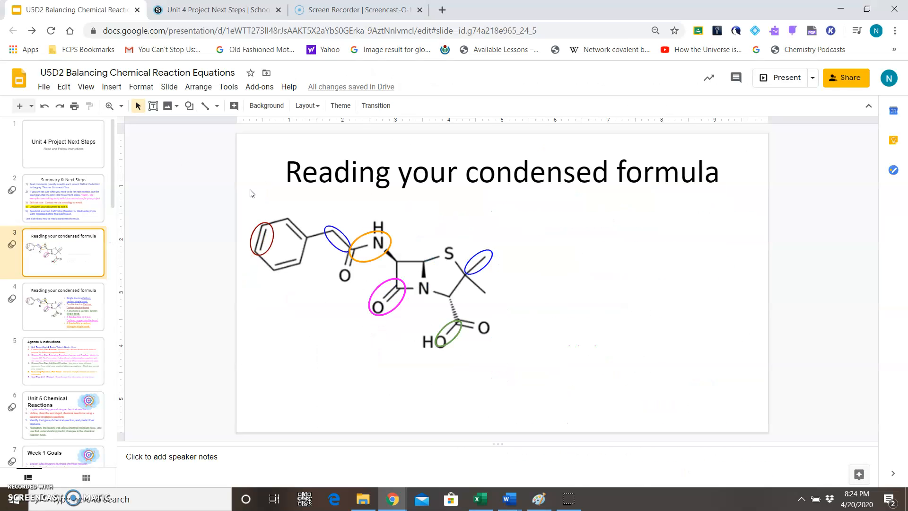
Reopen the exemplar Meet My Molecule PDF to show the baking soda bond descriptions.
click(218, 9)
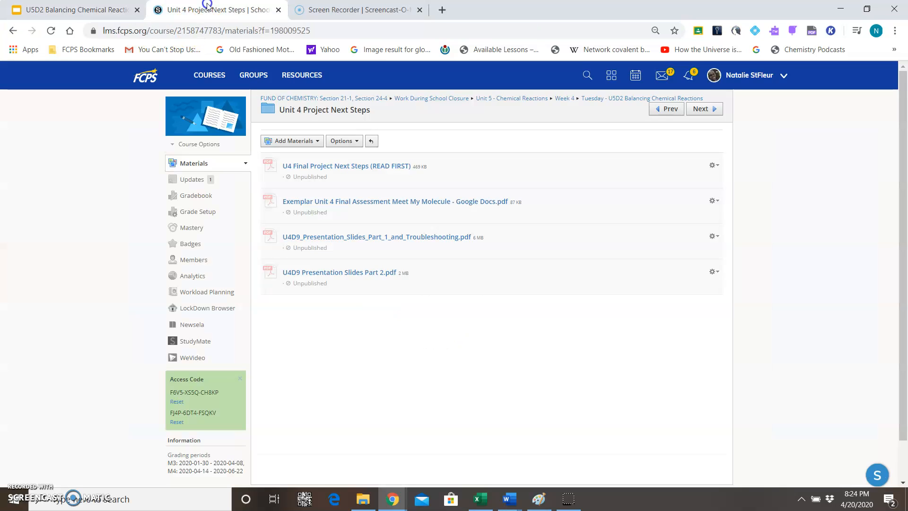
click(373, 201)
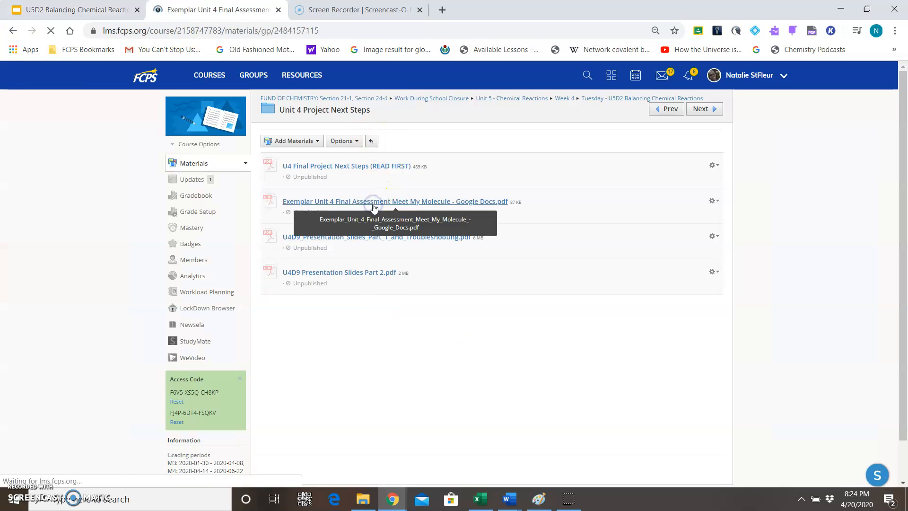
click(375, 201)
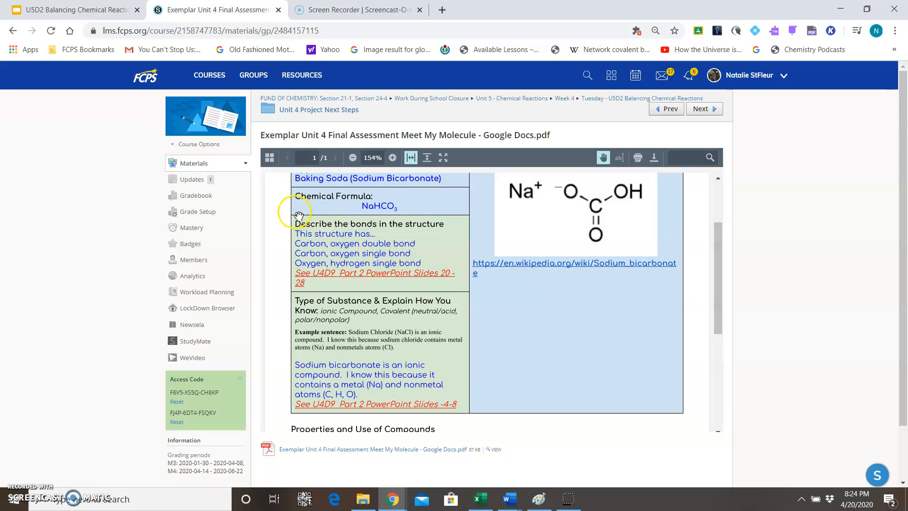
mouse_move(401, 238)
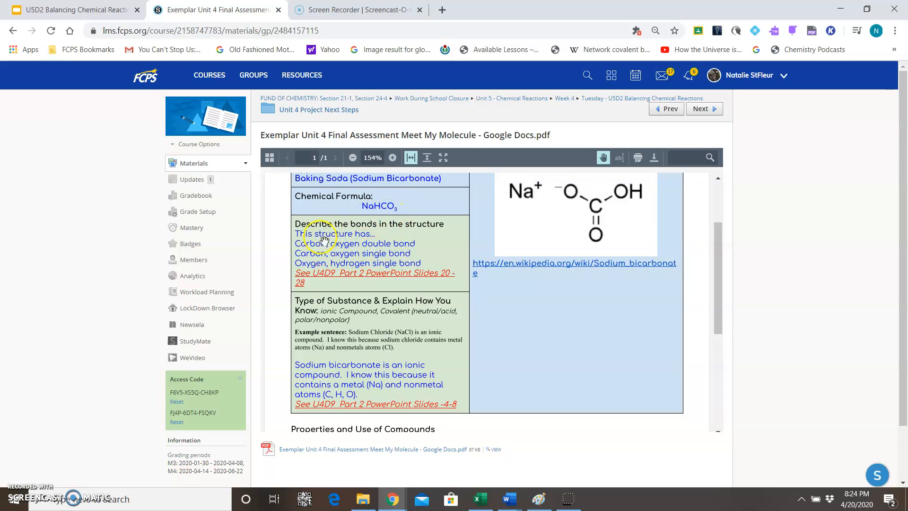
mouse_move(439, 295)
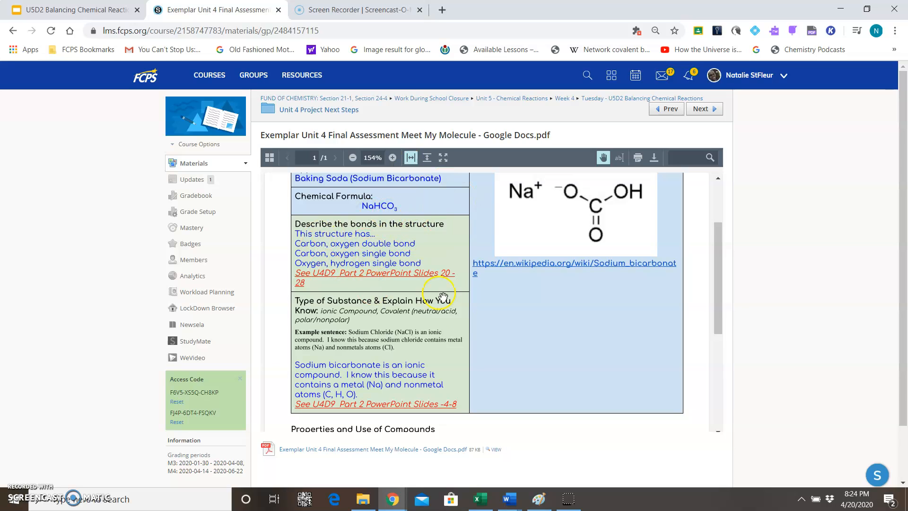
mouse_move(18, 479)
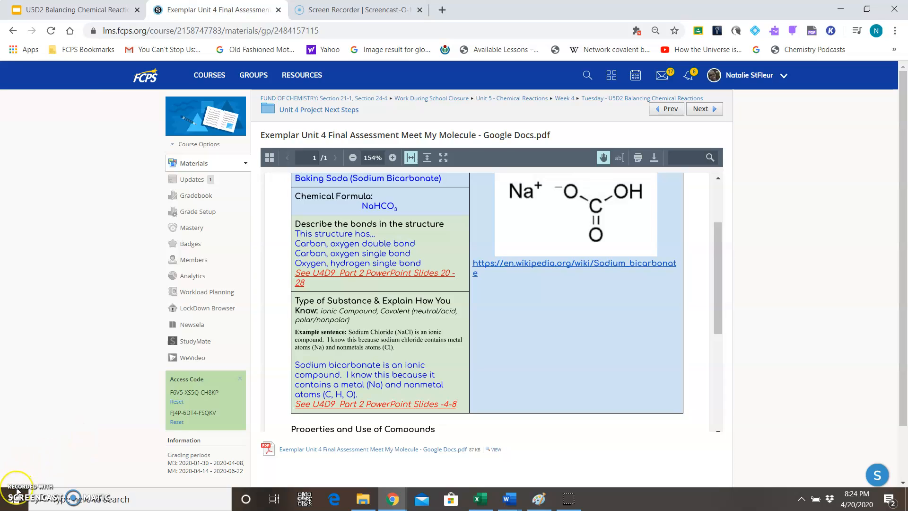